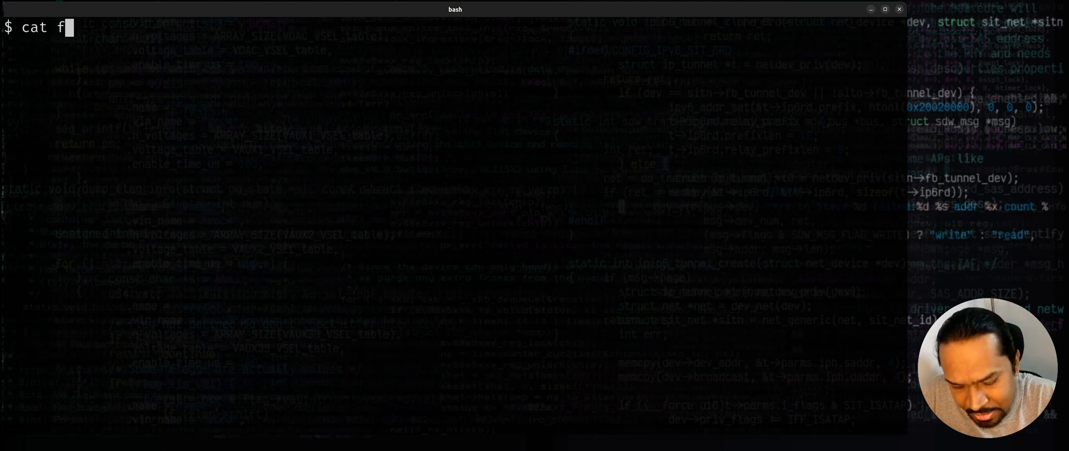
Step: Show file_audit.log with cat and pick out a samba log path in the listing
type("ile_audit.log")
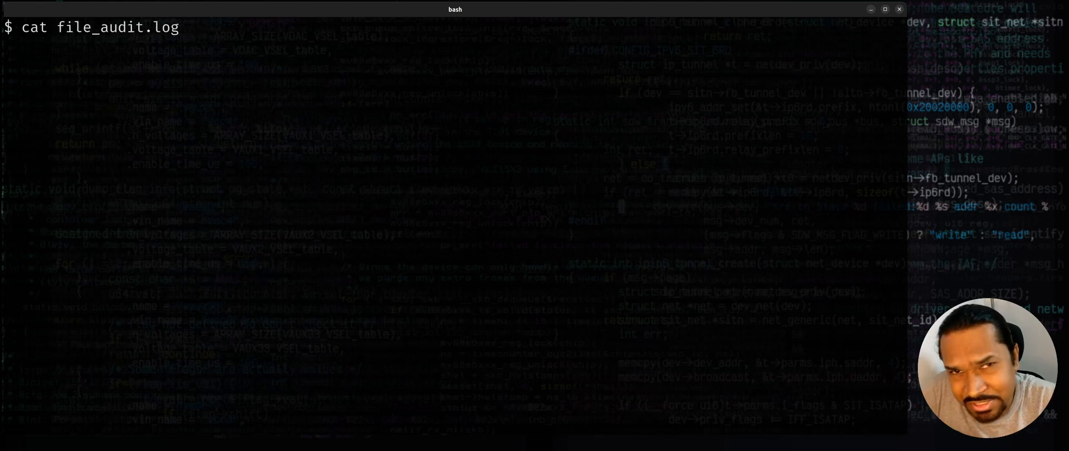
key("Return")
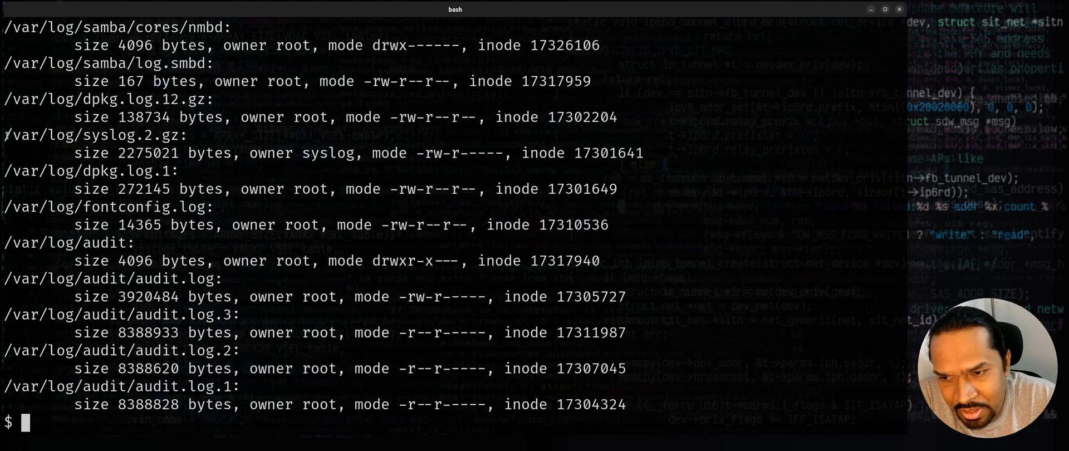
double_click(93, 135)
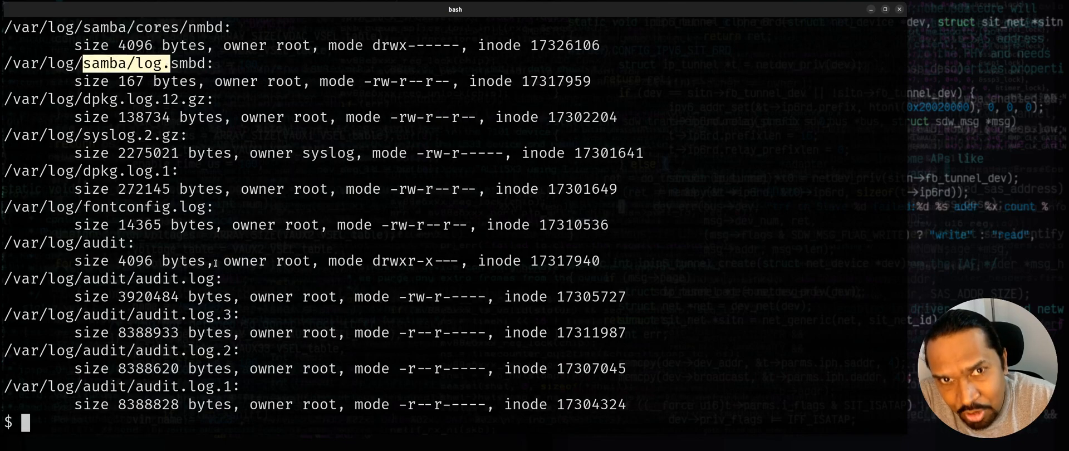
Step: Run sed -n '1~2p' on file_audit.log so only the alternating path lines print
type("sed")
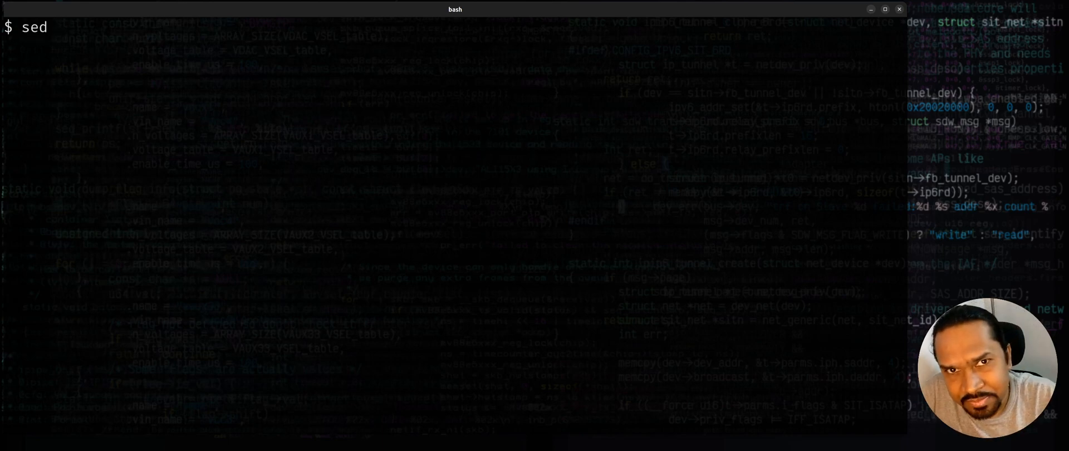
type("-n")
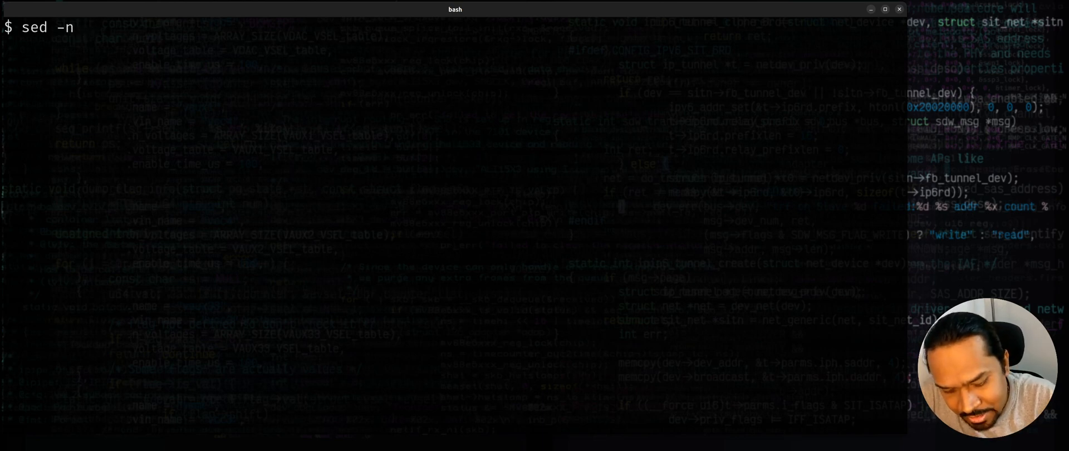
type("'")
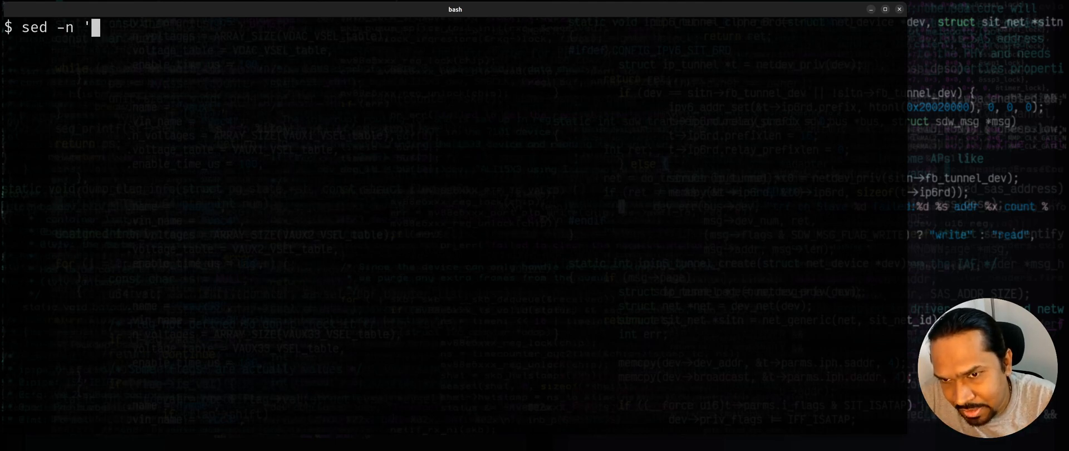
type("1")
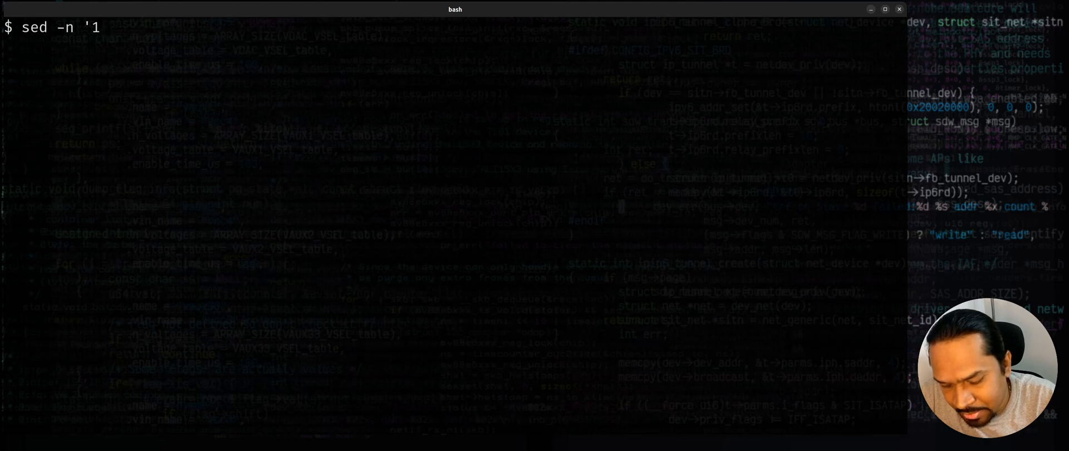
type("~")
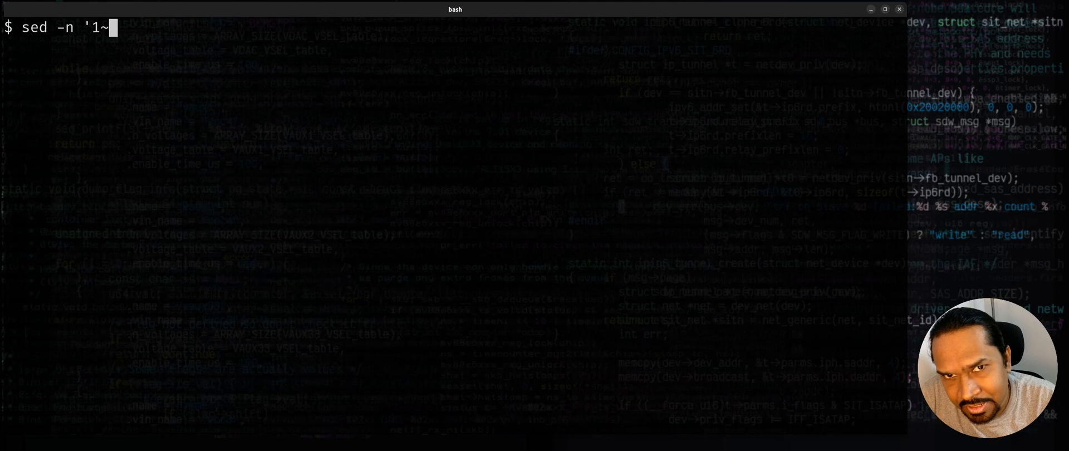
type("2")
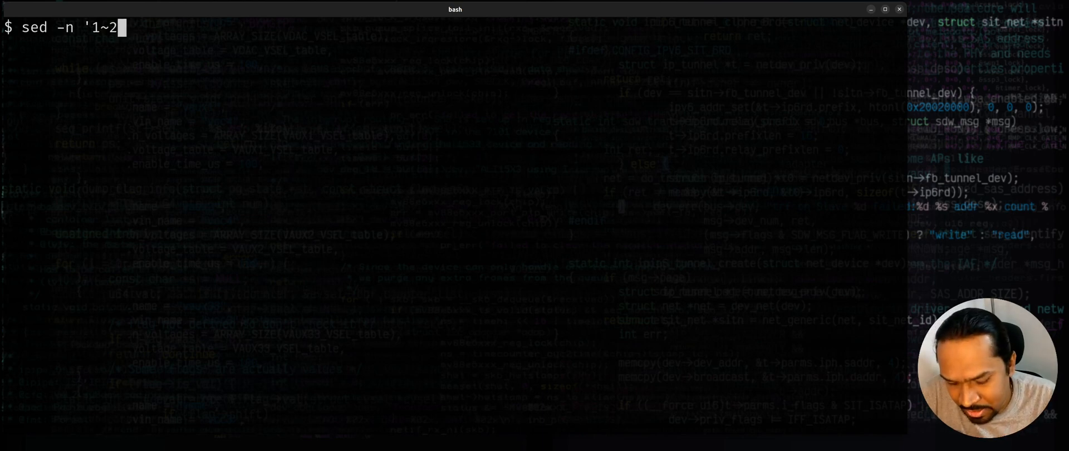
type("p' fi")
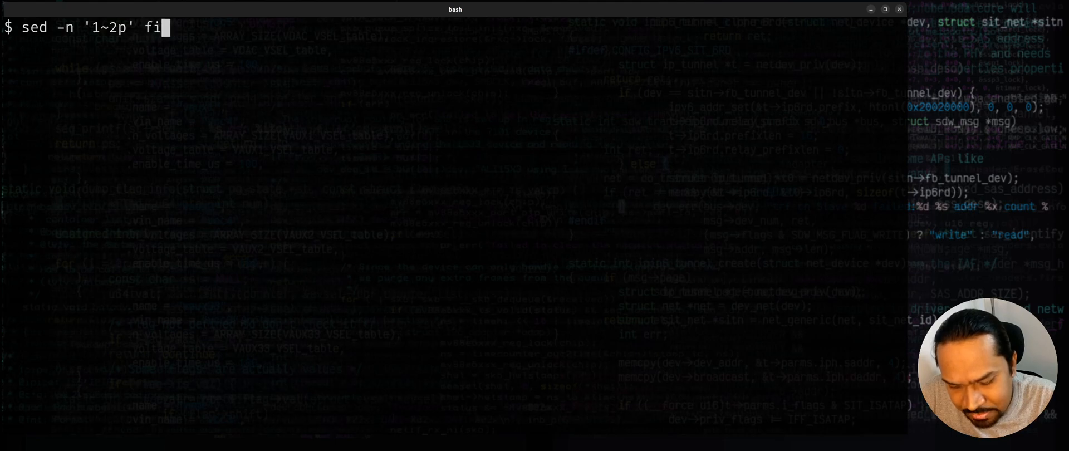
key("Return")
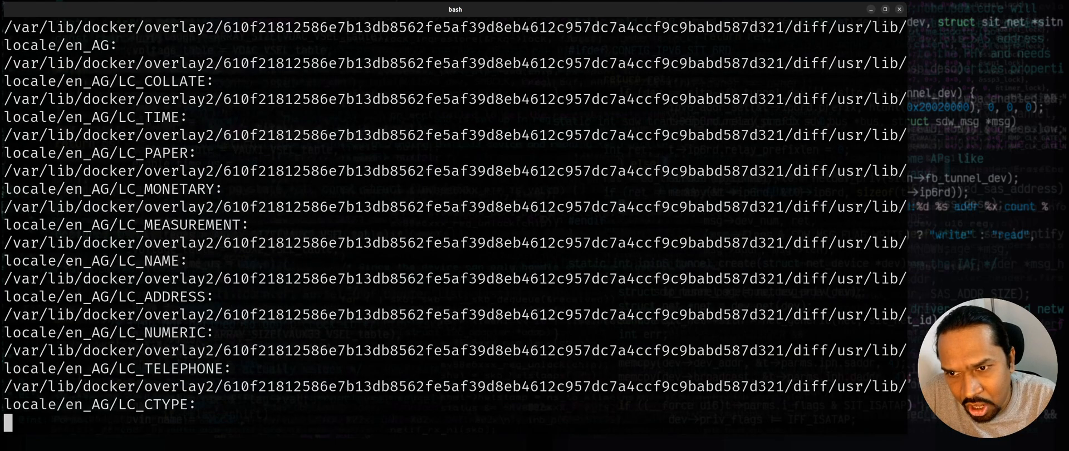
scroll("down", 3)
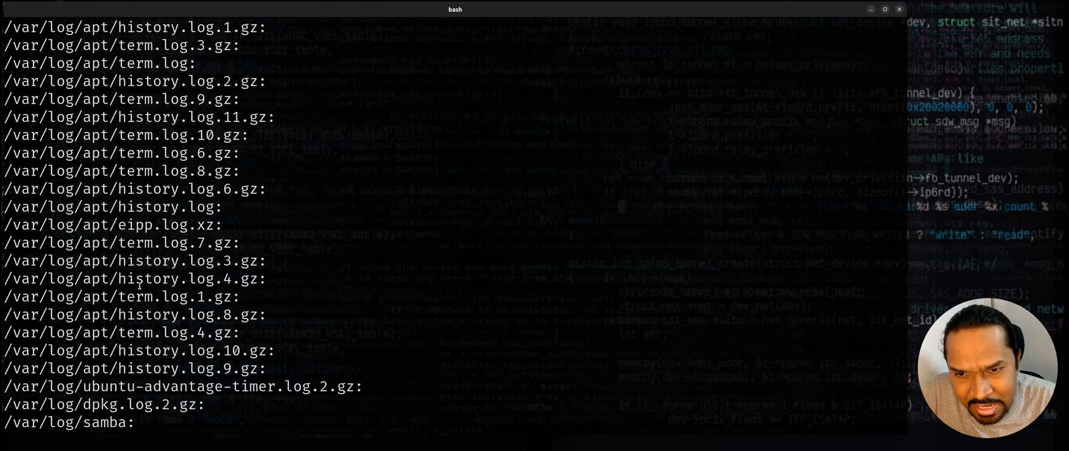
scroll("down", 3)
type("cat a.txt")
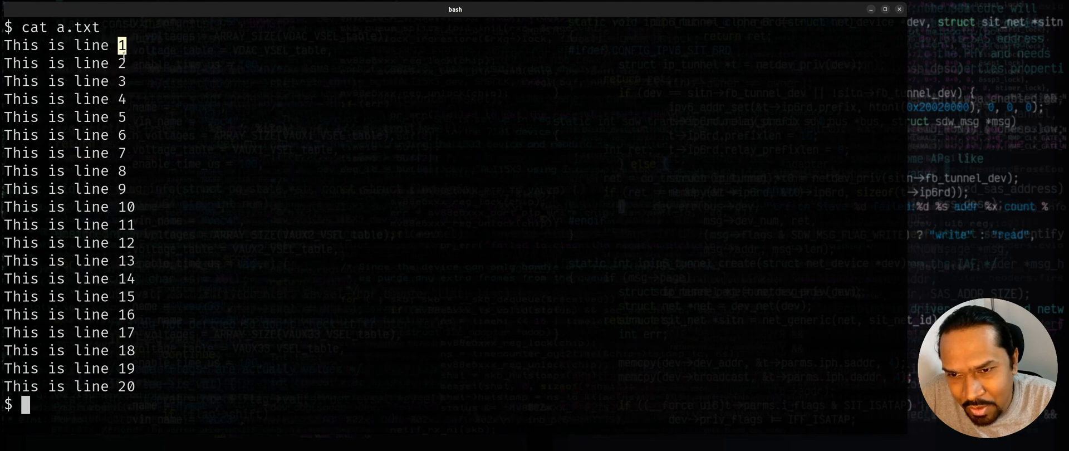
Step: Clear the marked text selection in the a.txt listing
left_click_drag(121, 45, 121, 99)
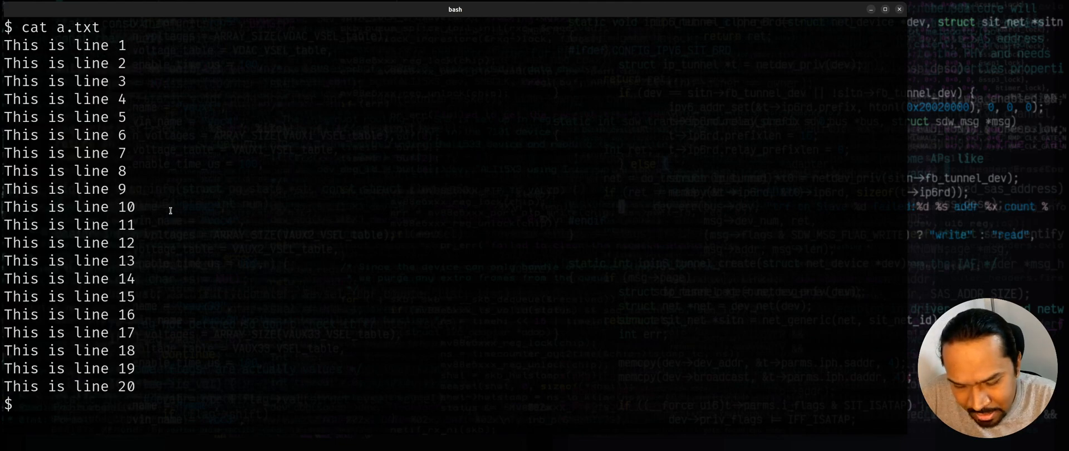
Step: Run sed -n '1~2p' a.txt to print the odd lines 1 through 19
type("sed")
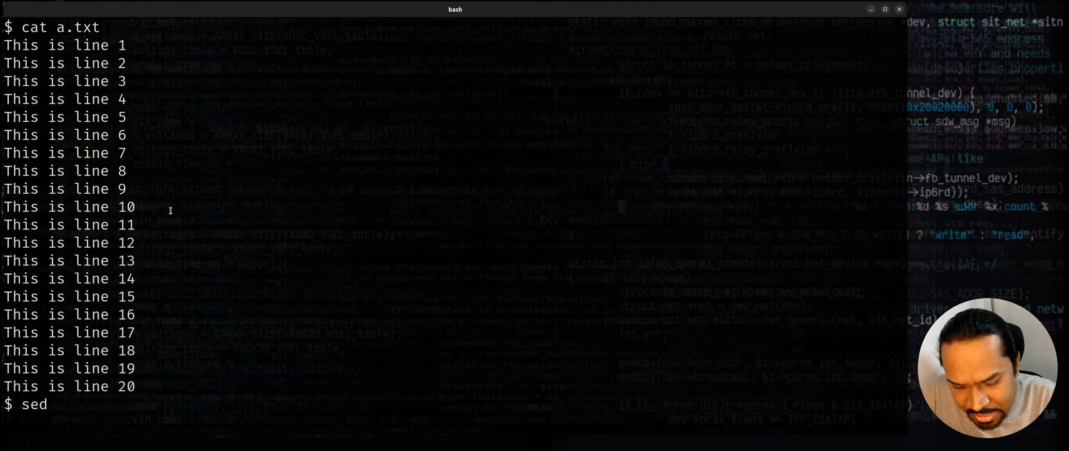
type("-n '")
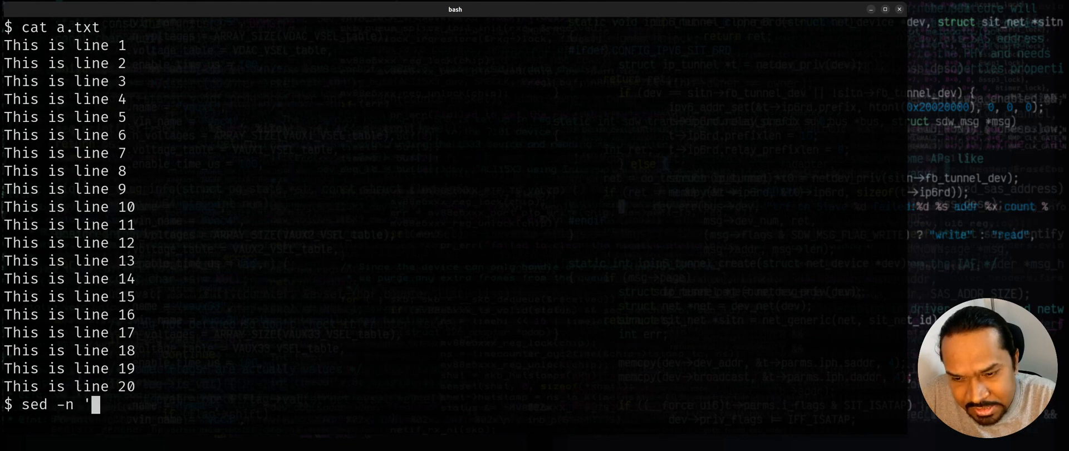
type("1")
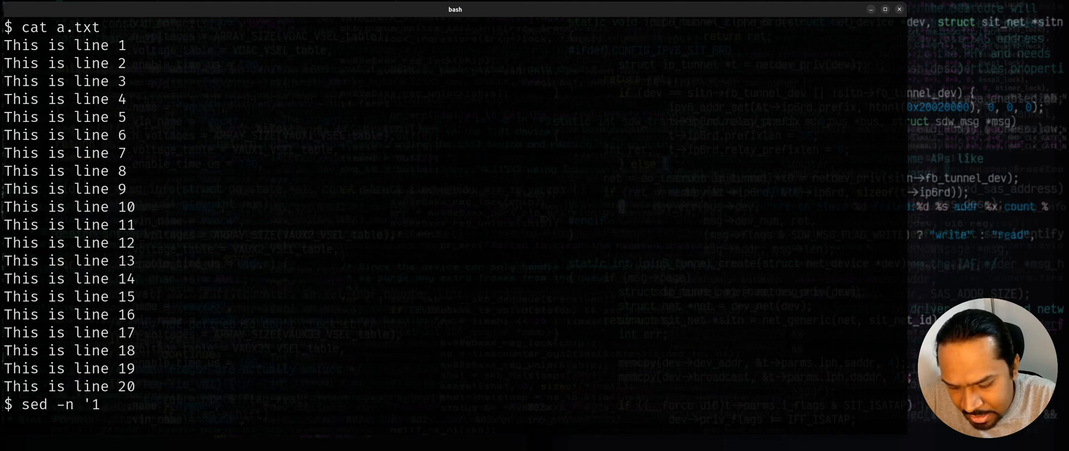
type("1~2p'")
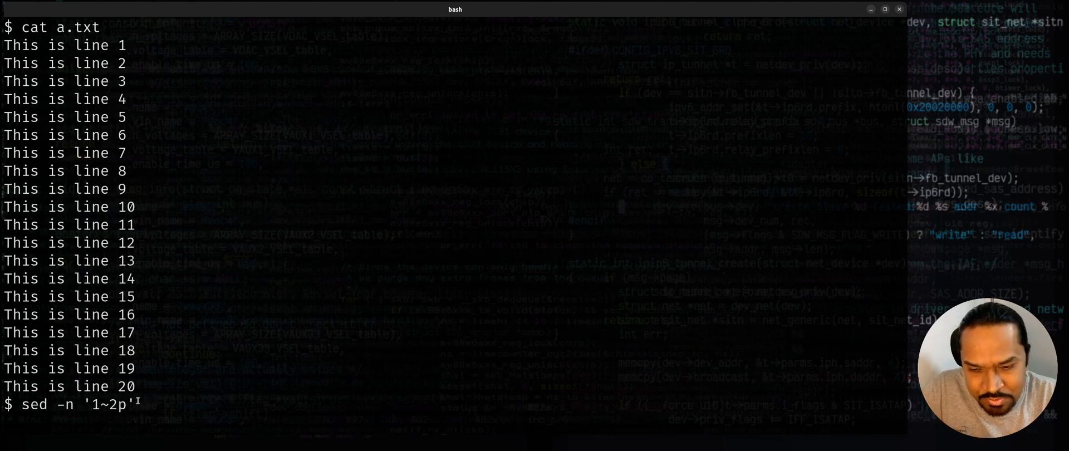
type("a.txt")
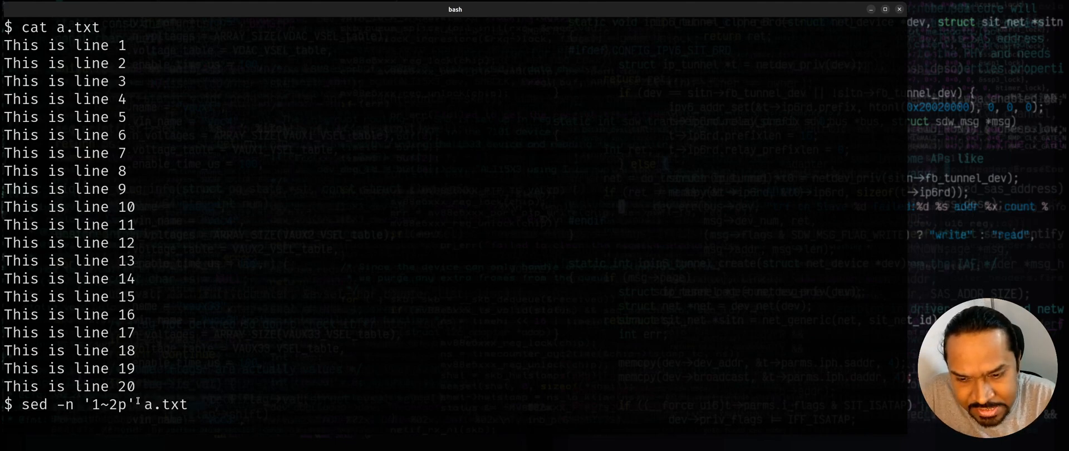
key("Return")
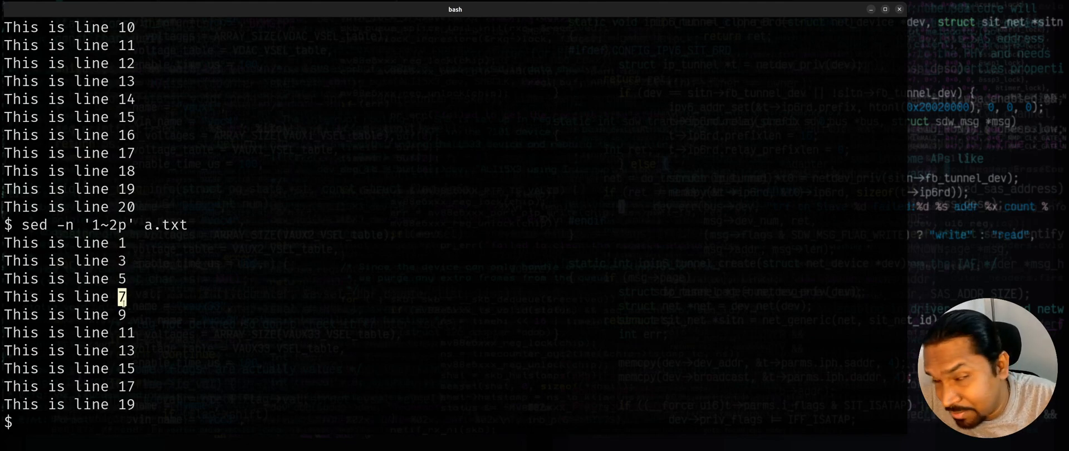
Step: Run sed -n '1~5p' for lines 1, 6, 11, 16, then '0~5p' for 5, 10, 15, 20
type("sed -n '1~2p' a.txt")
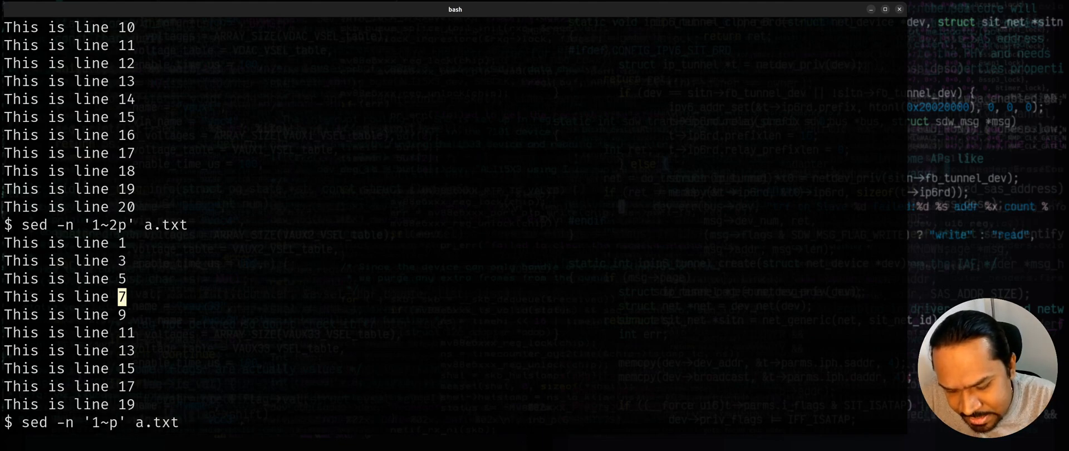
type("5")
key("Return")
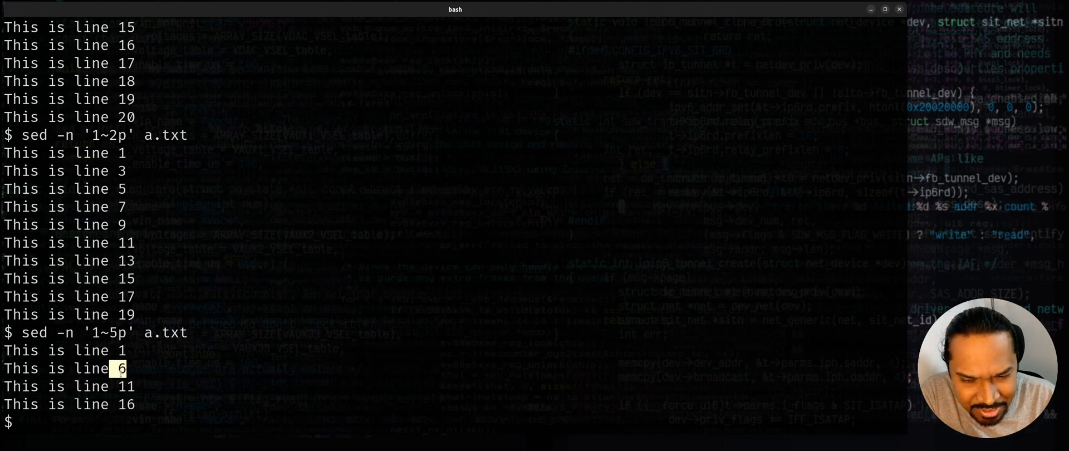
type("sed -n '1~5p' a.txt")
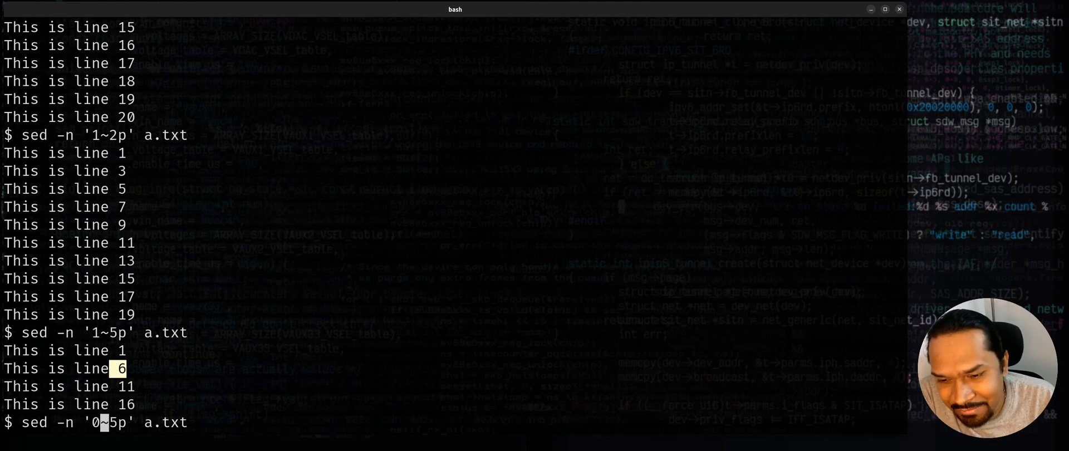
key("Return")
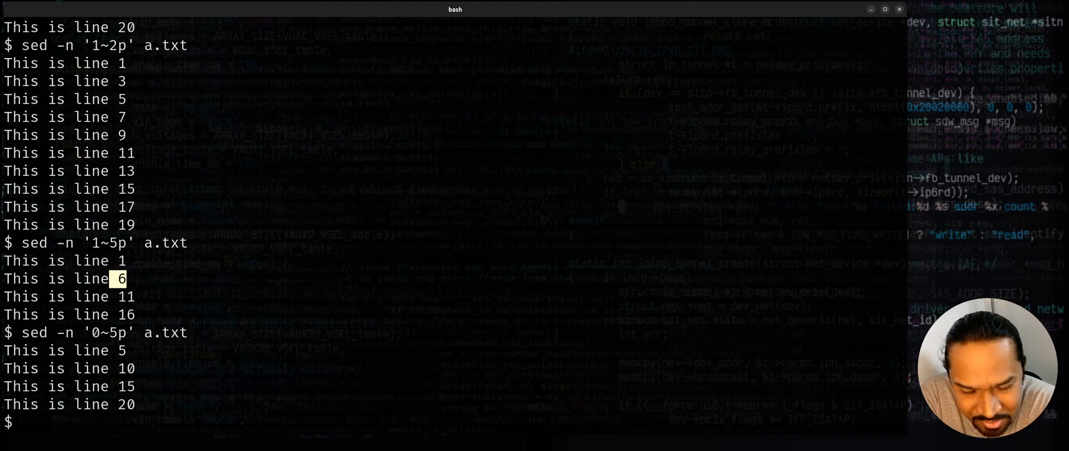
type("sed -n '0~5p' a.txt")
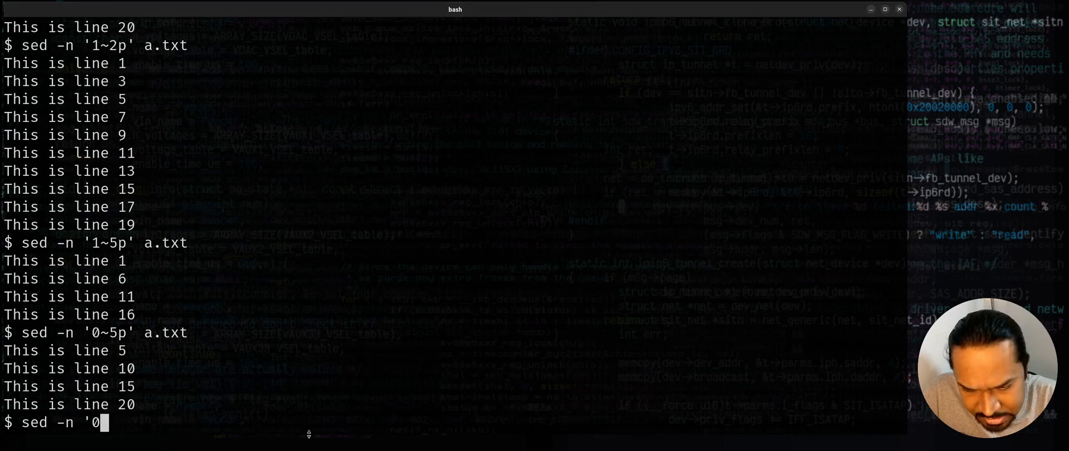
Step: Cancel the stalled sed, then run sed '1~2p' a.txt so odd lines print twice
type("sed '")
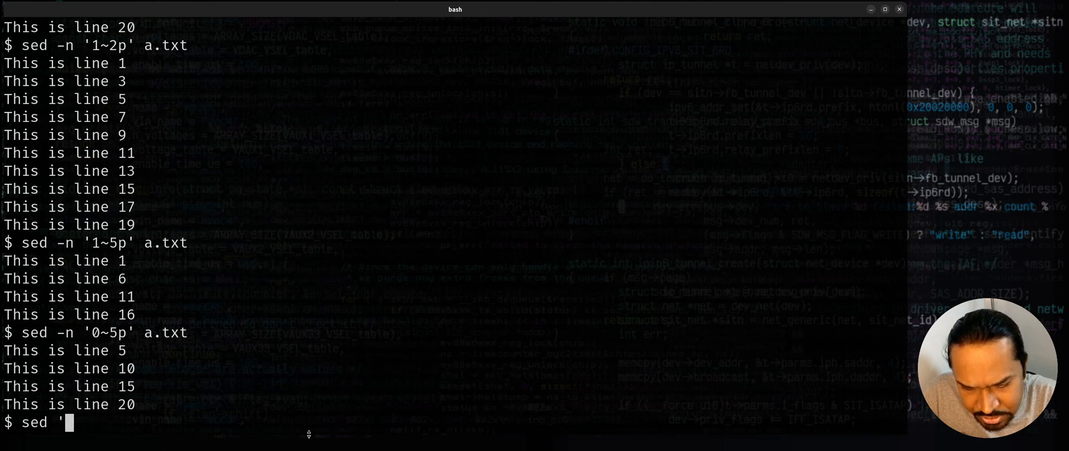
type("1~")
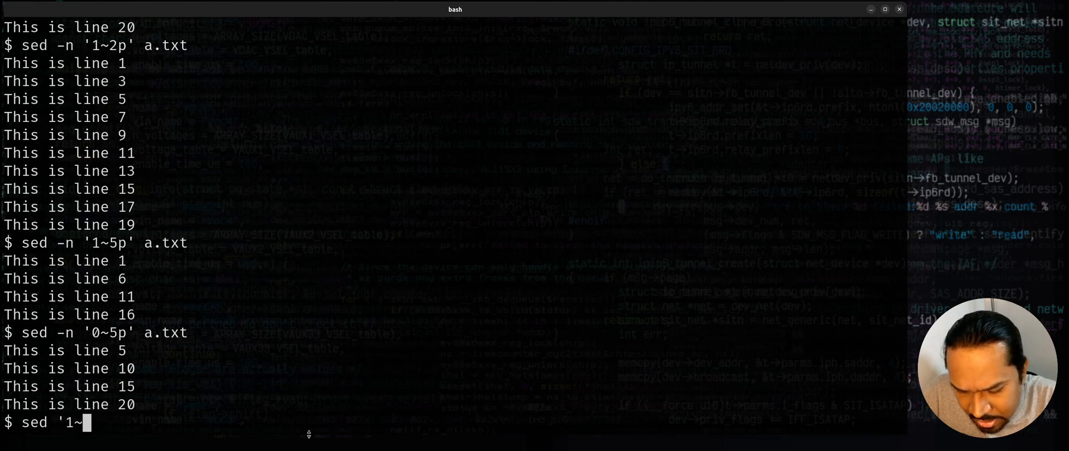
type("2p'")
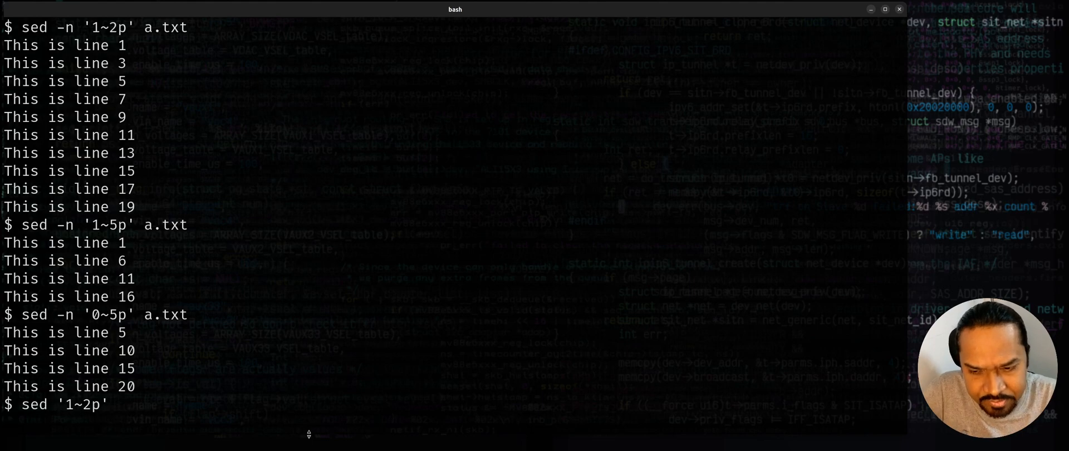
key("ctrl+c")
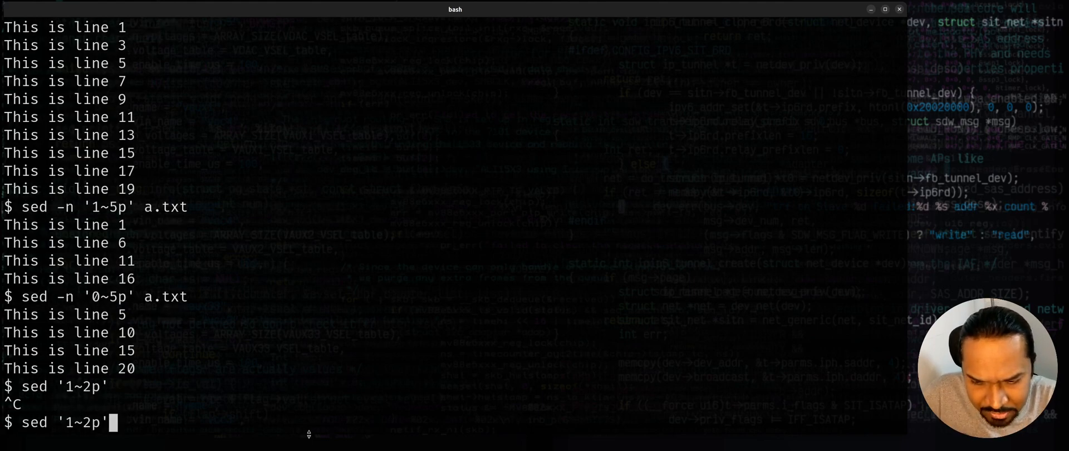
key("Return")
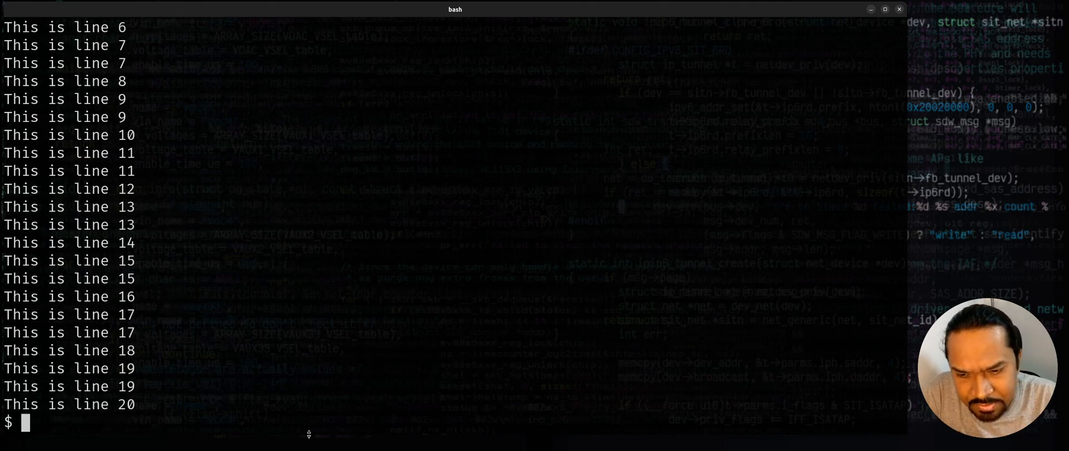
type("sed '1~2p' a.txt")
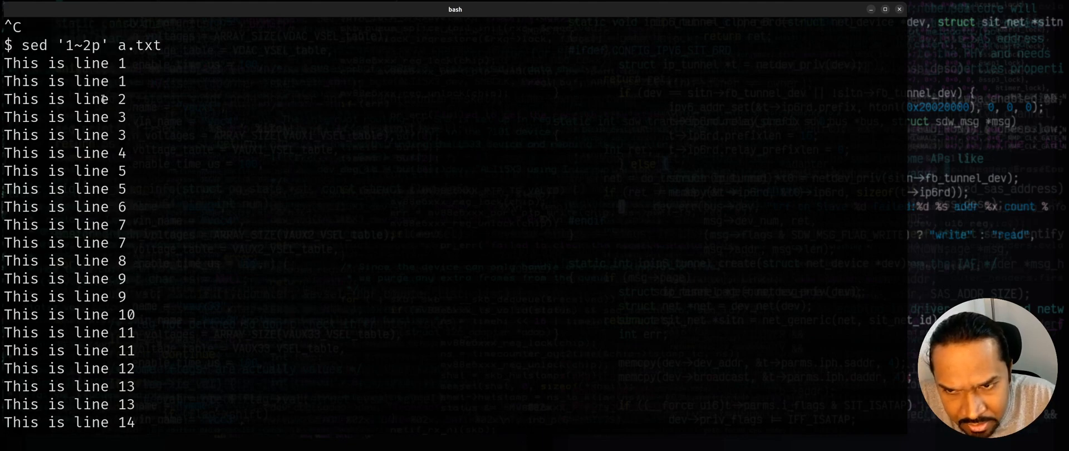
double_click(89, 81)
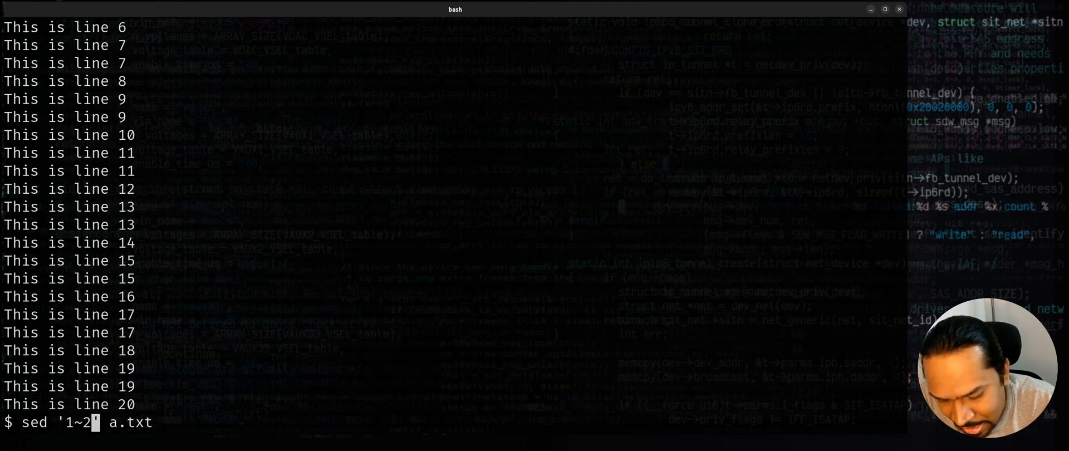
Step: Run sed '1~2d' leaving even lines, then '0~2d' leaving the odd lines 1–19
type("d")
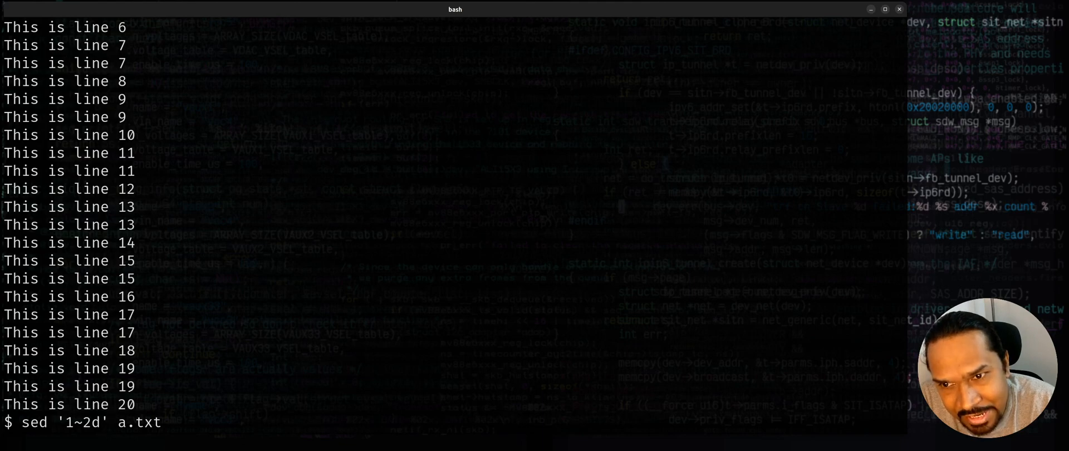
key("Return")
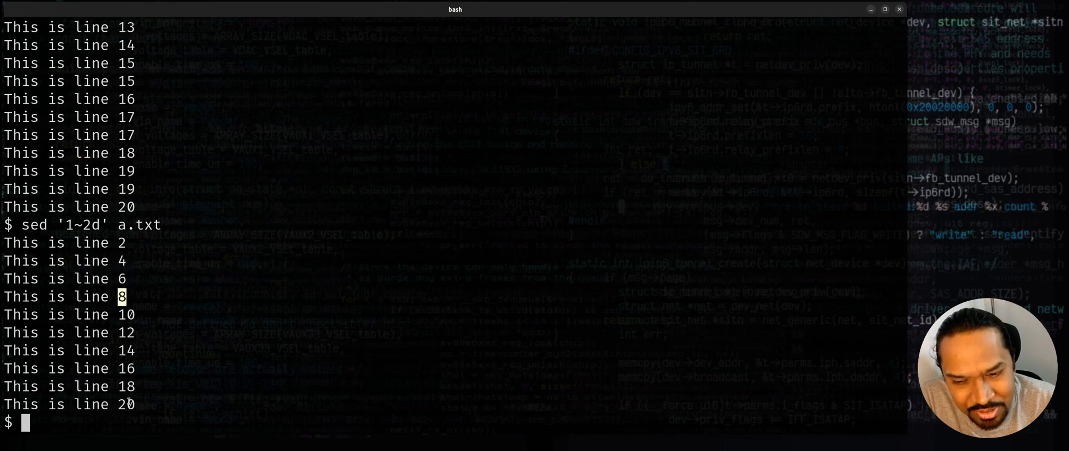
type("sed '1~2d' a.txt")
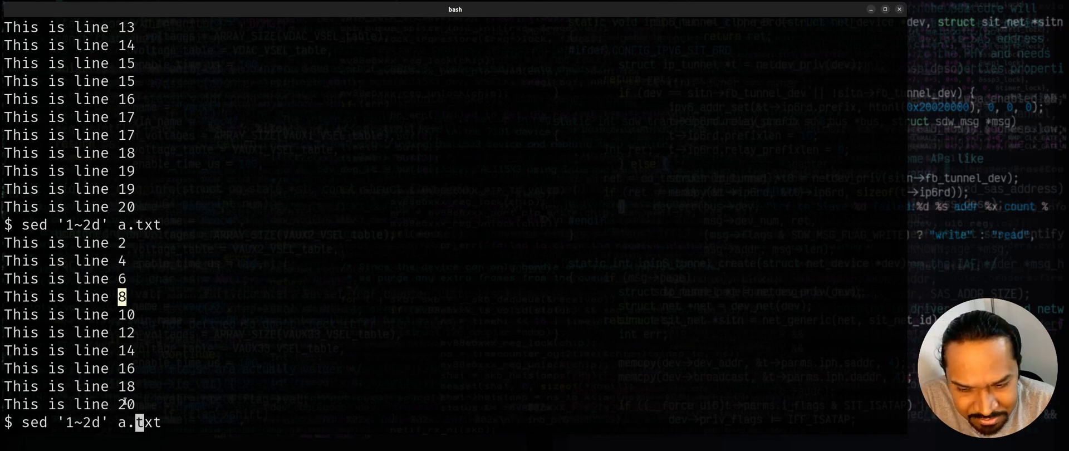
key("Return")
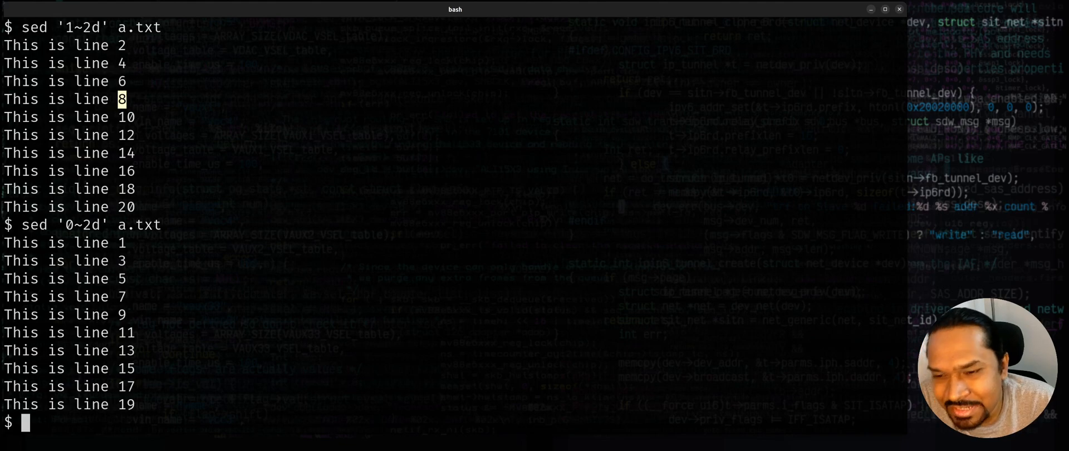
type("sed '0~2d' a.txt")
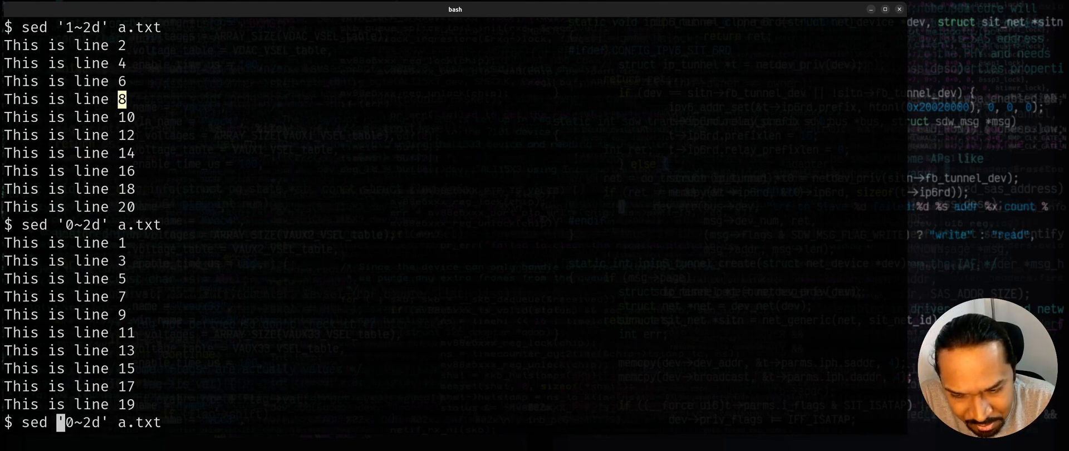
type("-n")
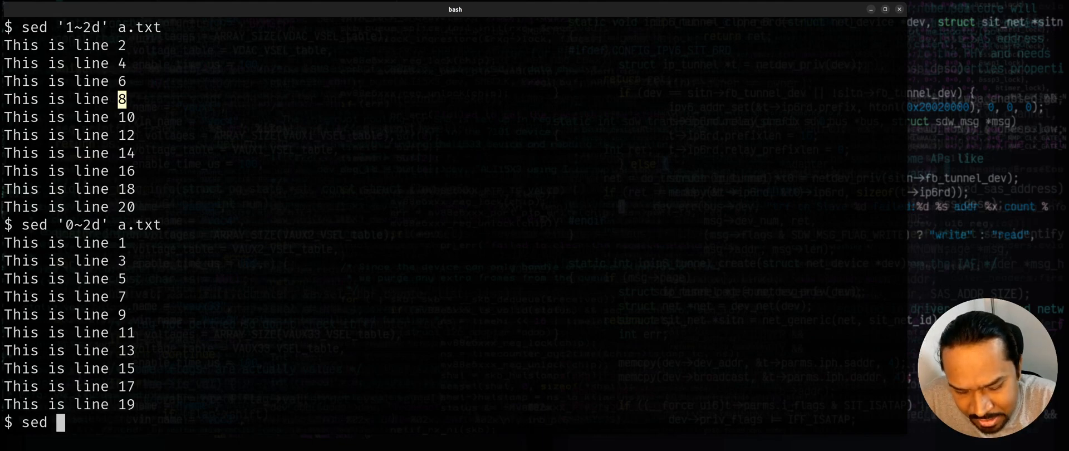
Step: Cancel the bare sed a.txt, then run sed '' a.txt printing all twenty lines unchanged
type("a.txt")
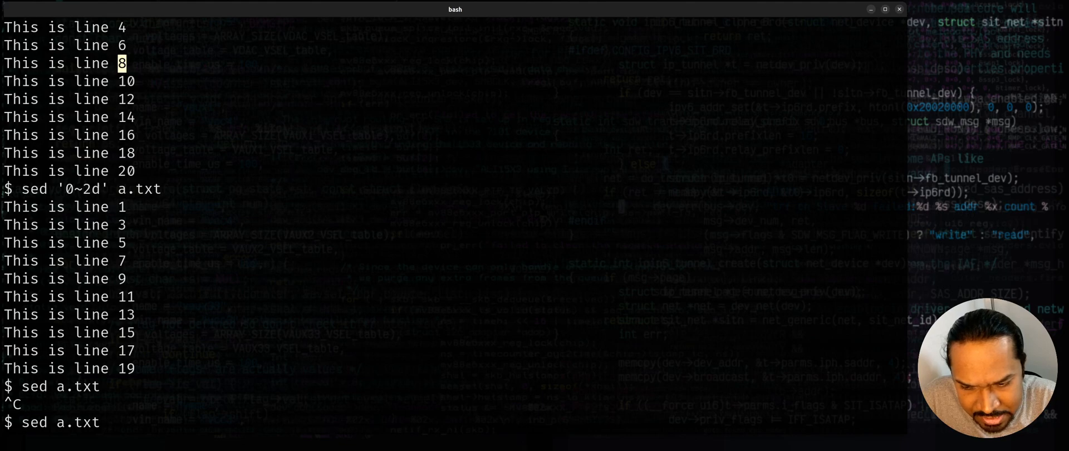
type(" ''")
key("Return")
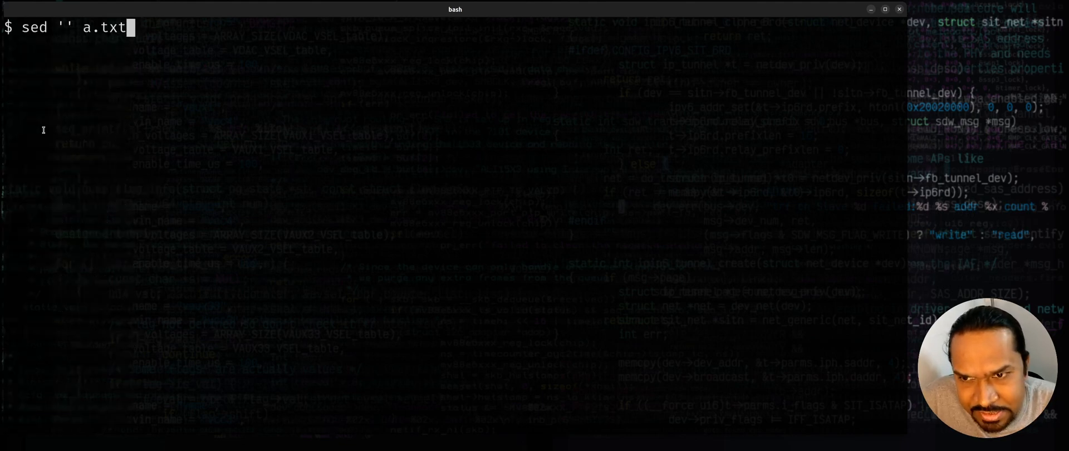
key("Return")
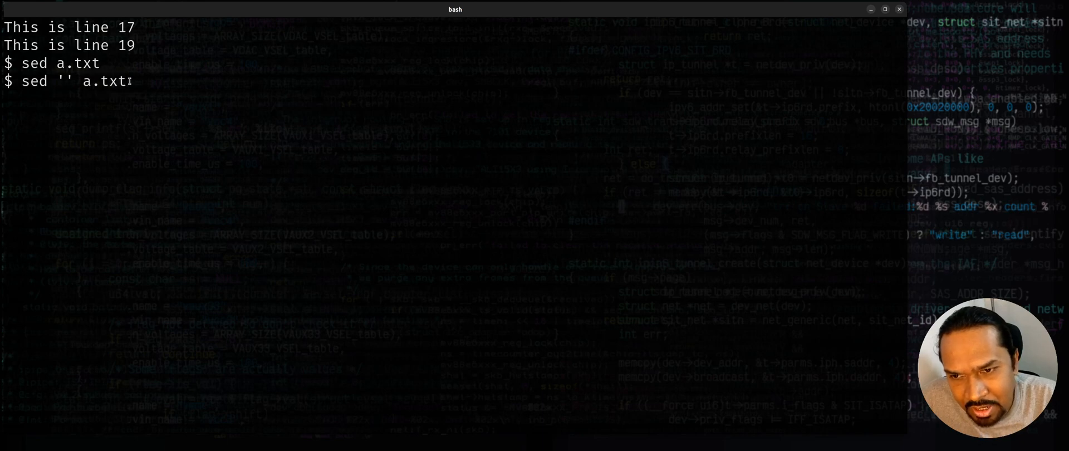
key("Return")
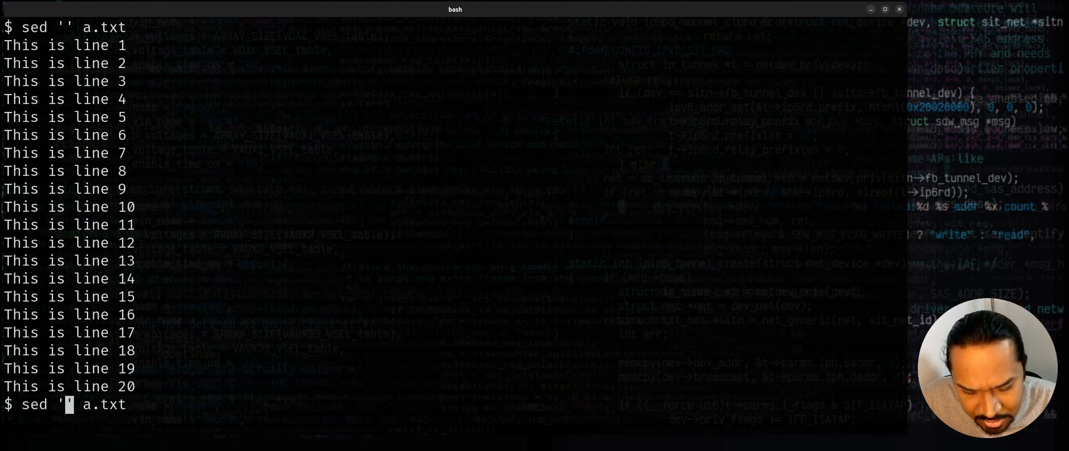
Step: Run sed 'p' doubling each line, -n 'p' printing once, then -n '' printing nothing
key("Return")
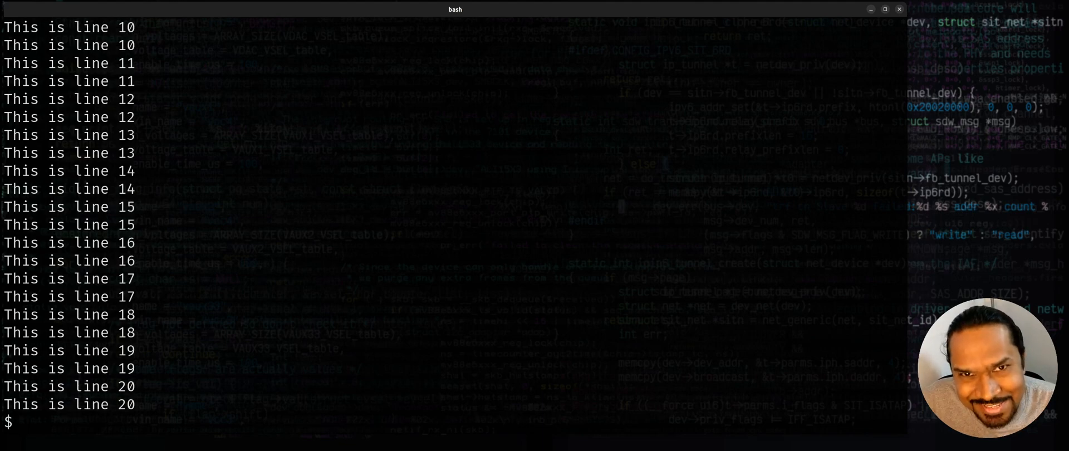
double_click(124, 279)
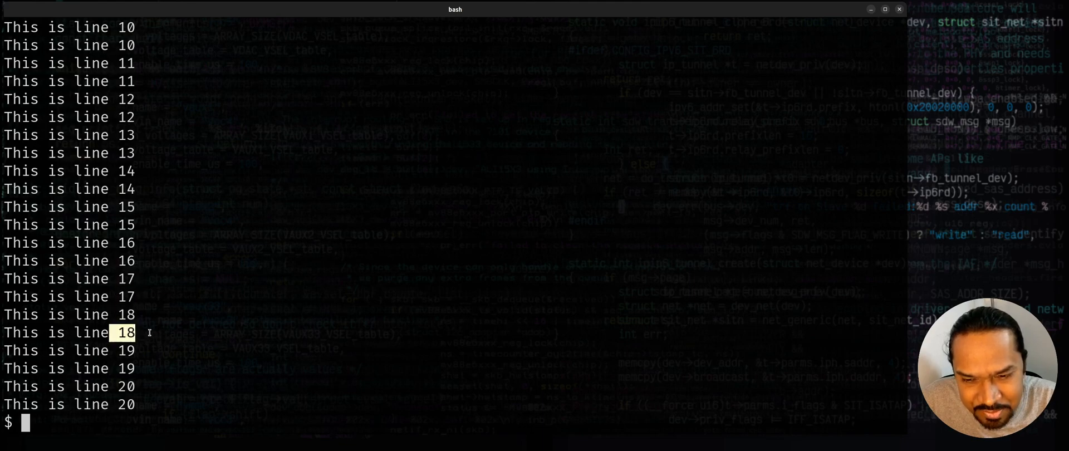
type("sed -n 'p' a.txt")
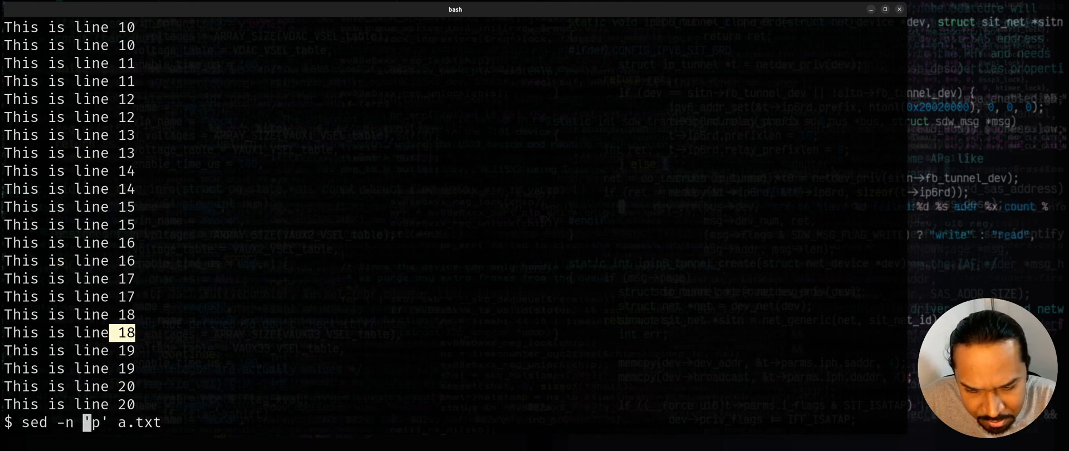
key("Return")
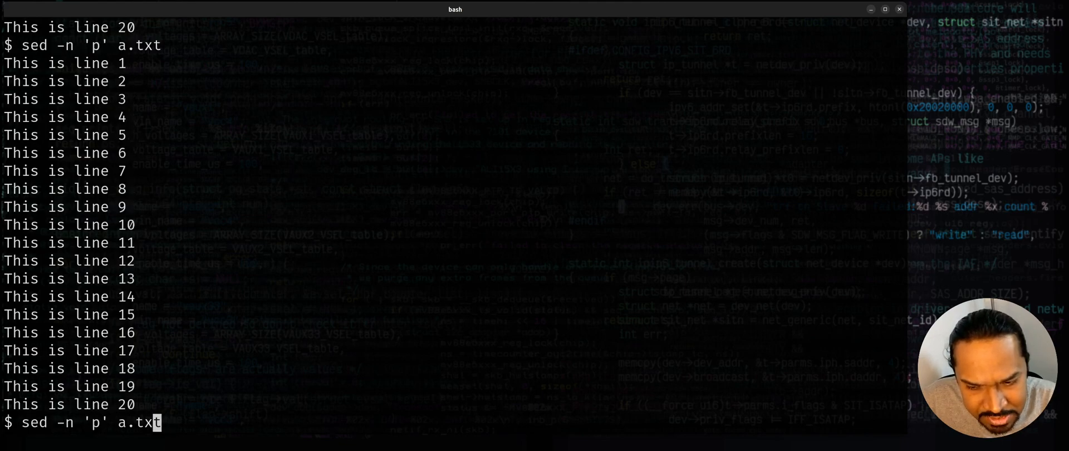
key("Backspace")
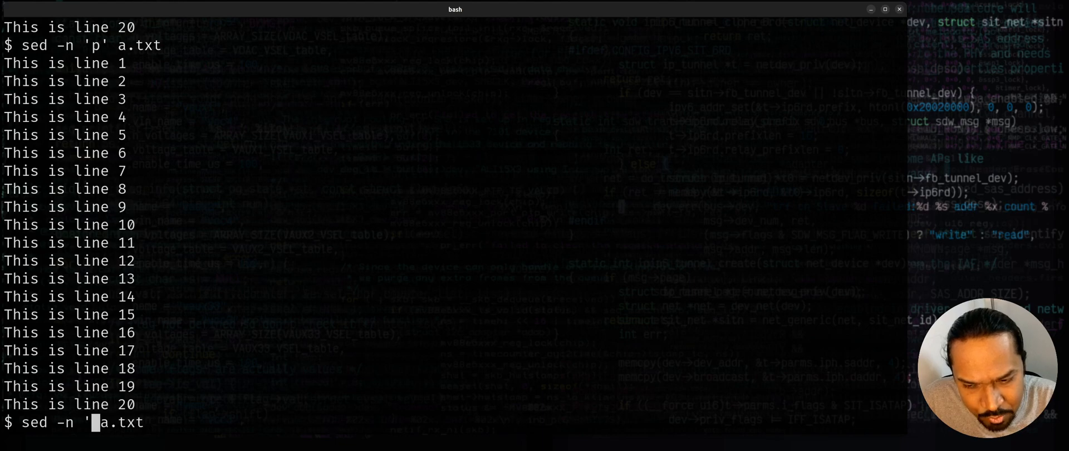
key("Return")
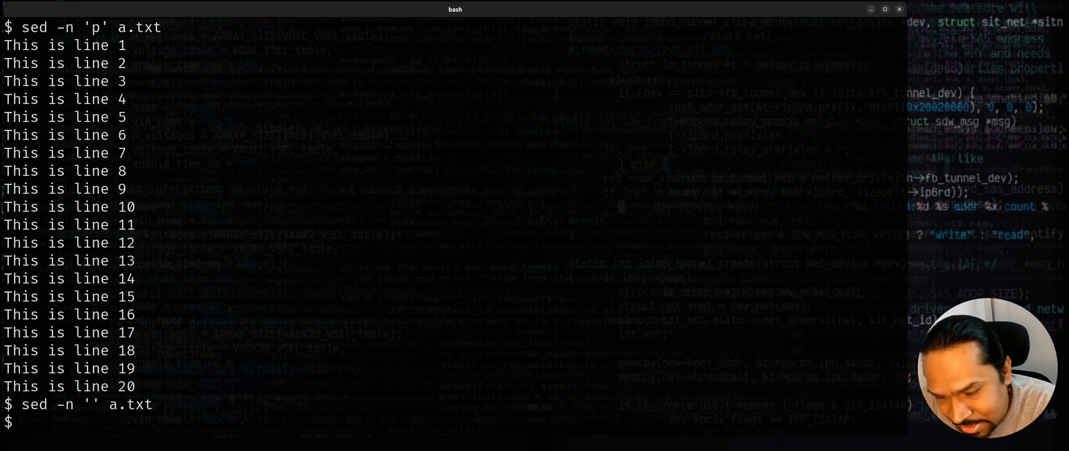
Step: Edit the command into sed -n '1~2p' file_audit.log and print its alternating /var/log paths
type("sed 'p' a.txt")
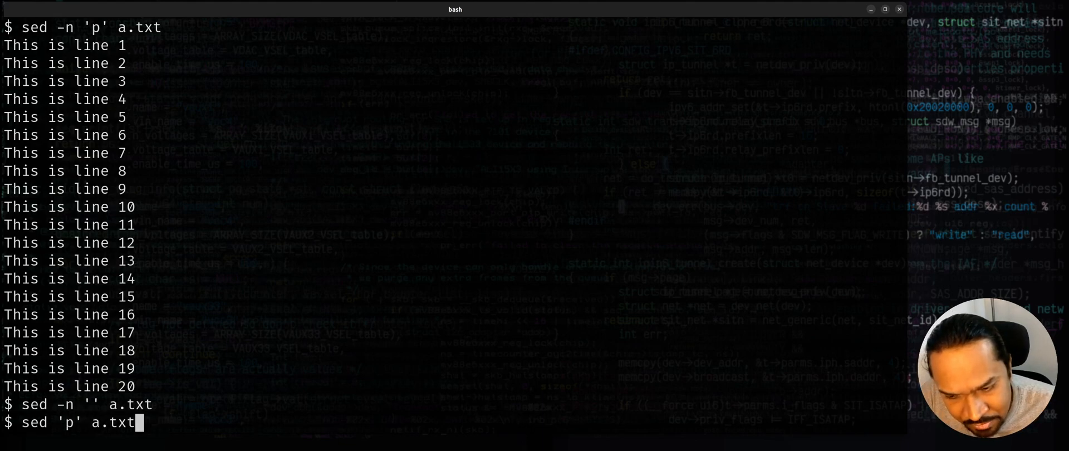
type("sed -n '0~2d' a.txt")
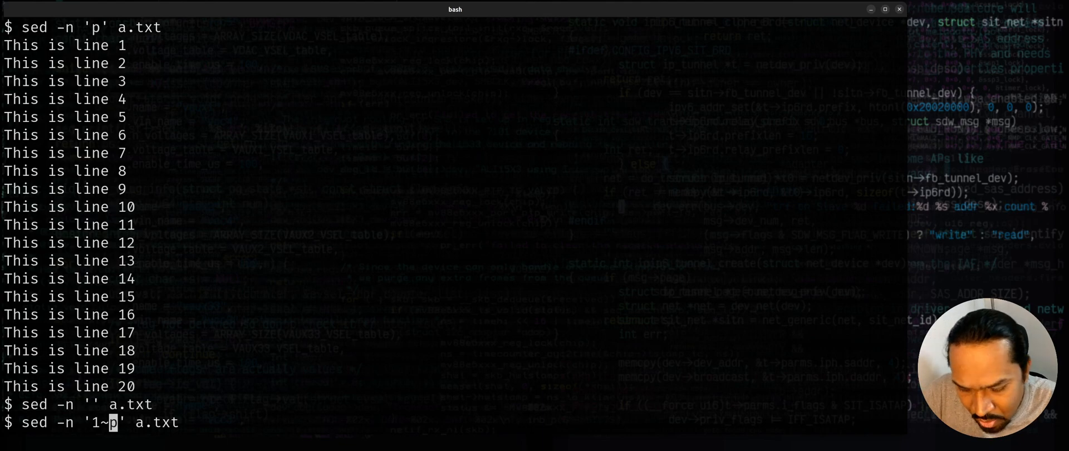
type("2")
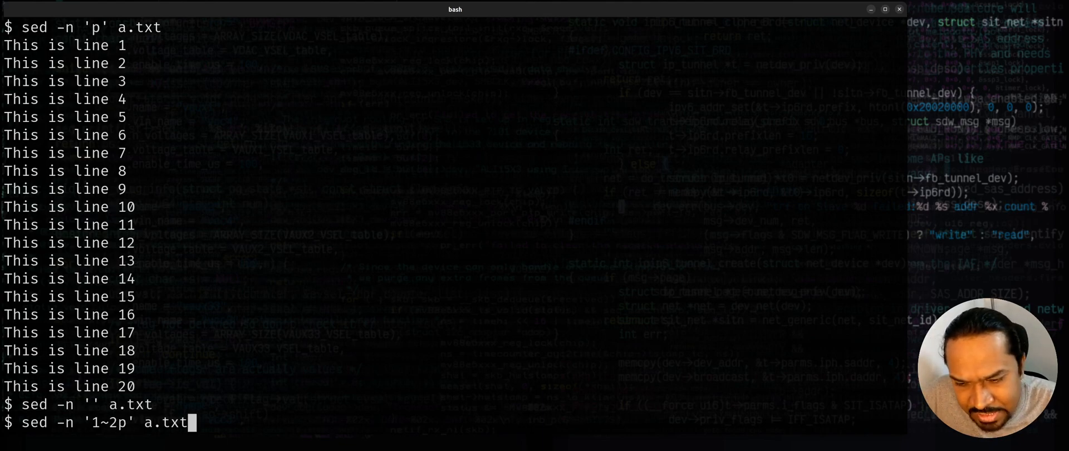
type("file_audit.log")
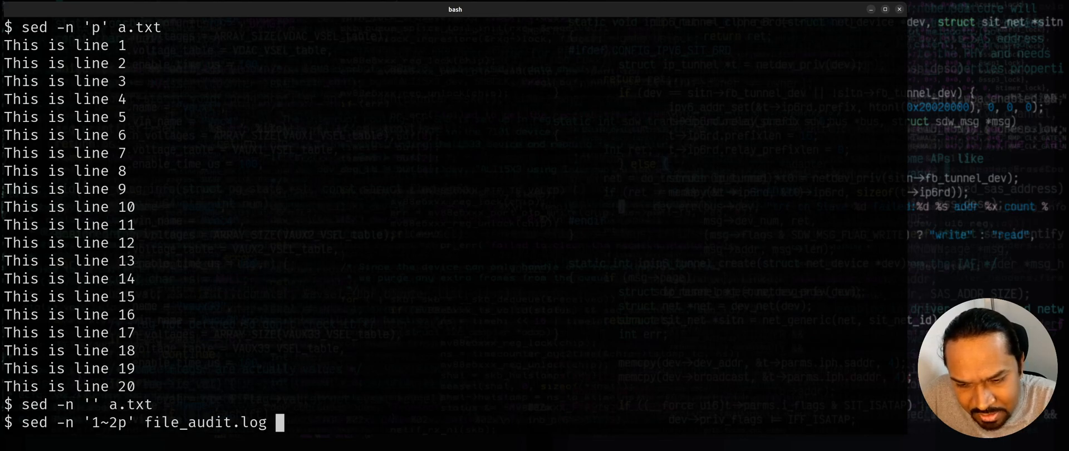
key("Return")
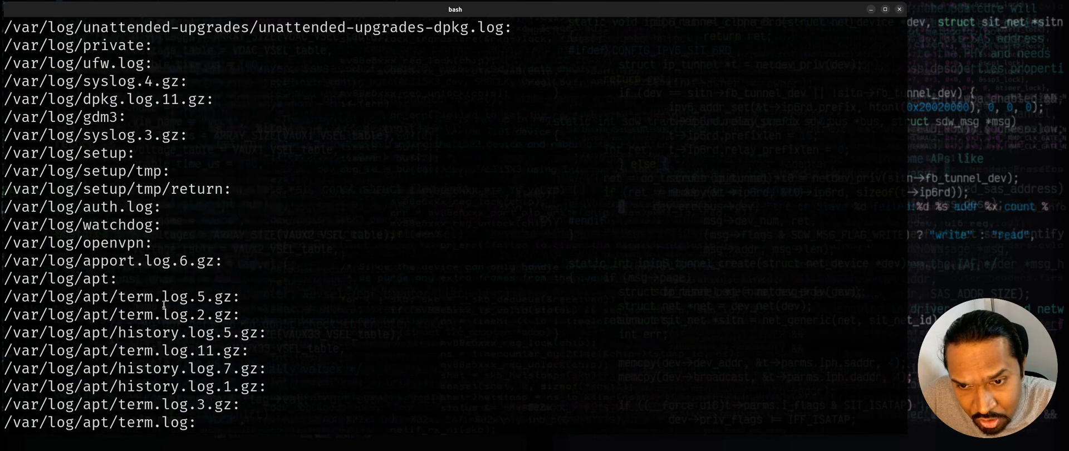
scroll("down", 3)
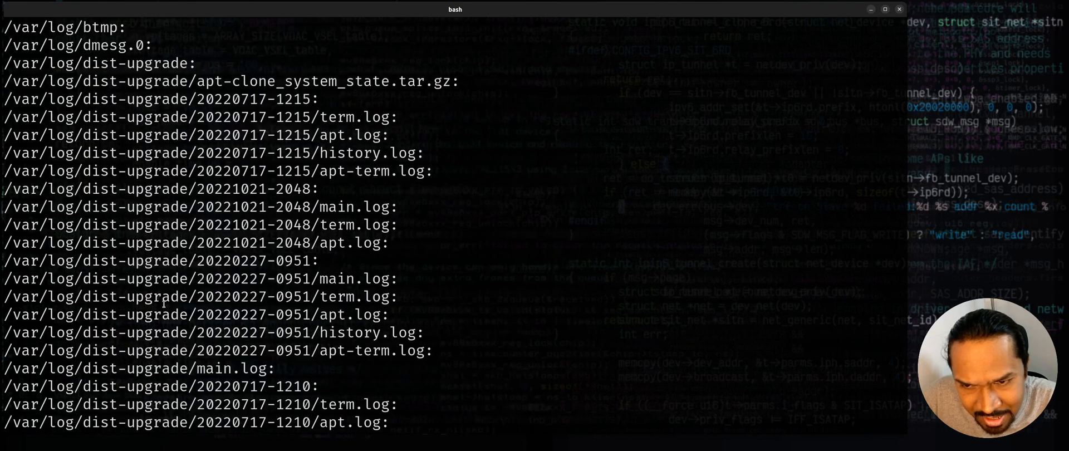